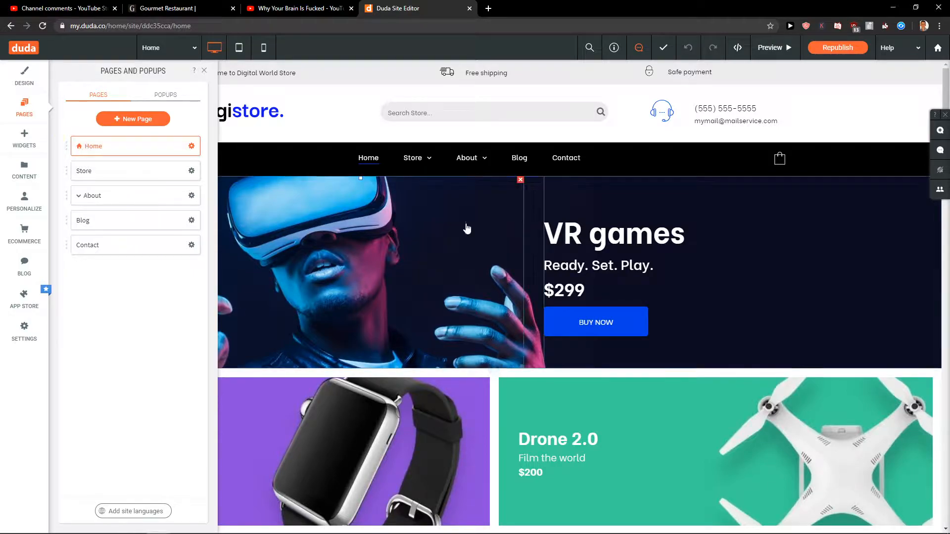
# Select the site navigation and start adding a new page to the digistore site.
pyautogui.click(466, 158)
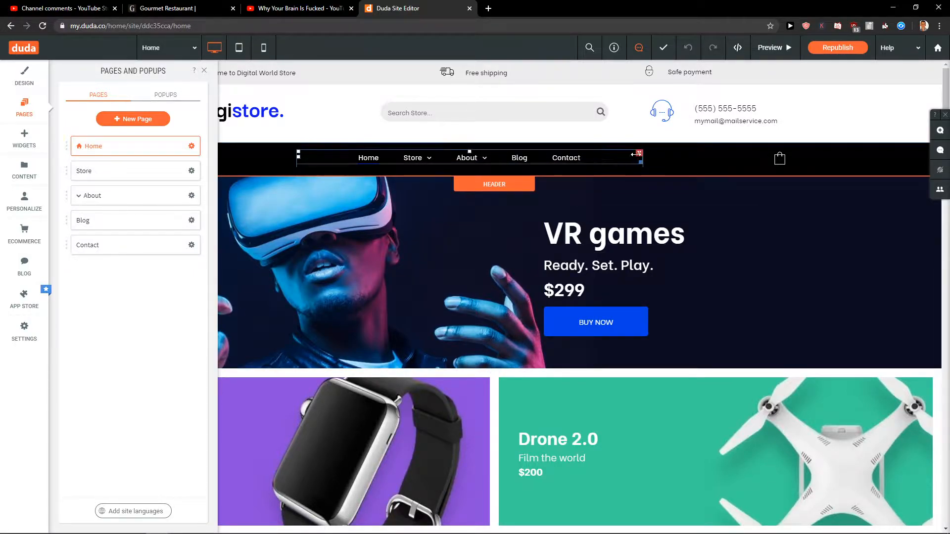
pyautogui.click(132, 119)
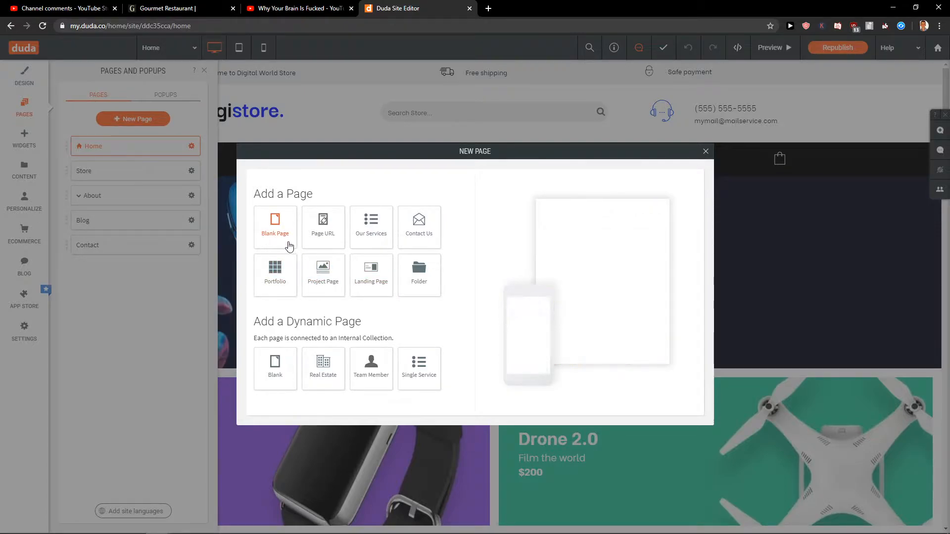
# Add a Blank Page named 'Contact Us'.
pyautogui.click(274, 227)
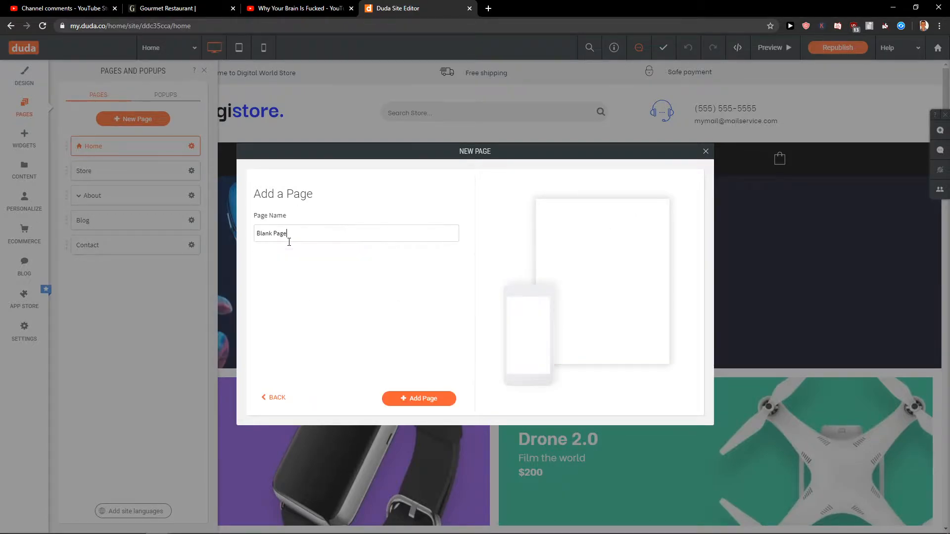
pyautogui.write('Co')
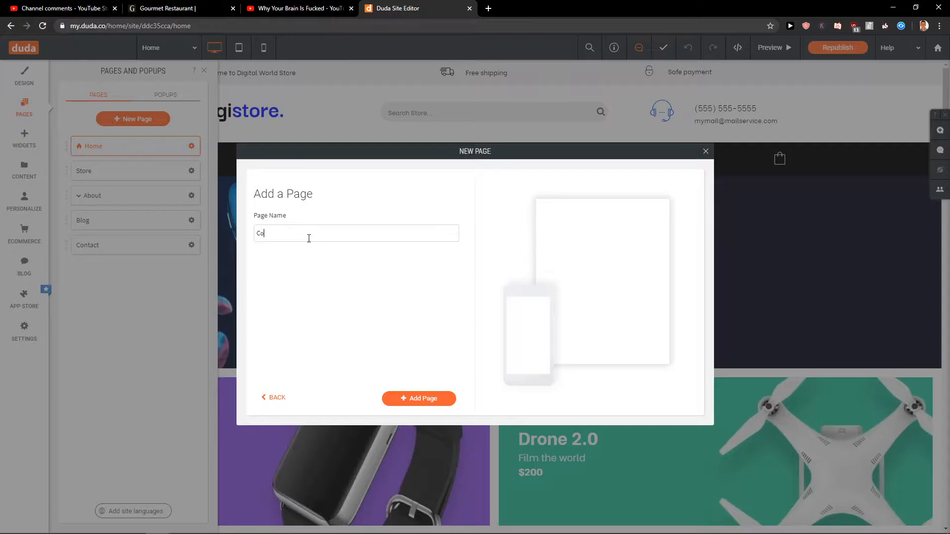
pyautogui.click(419, 398)
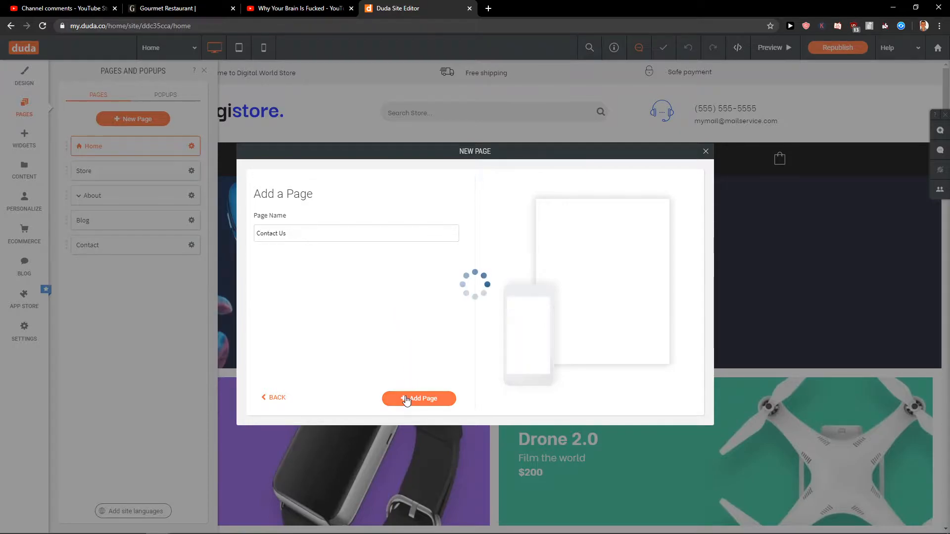
pyautogui.click(419, 398)
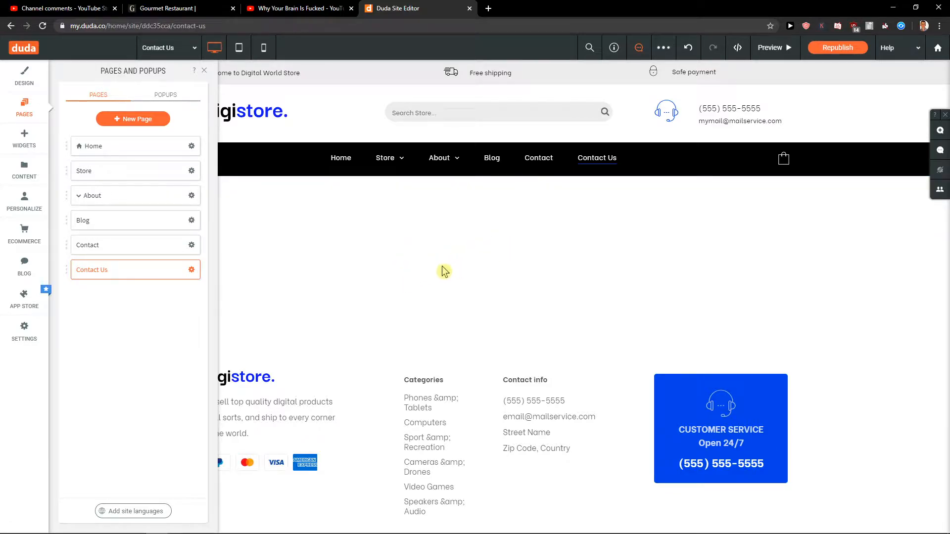
# Add a section to the empty page and browse to the Contact Us section designs.
pyautogui.click(203, 70)
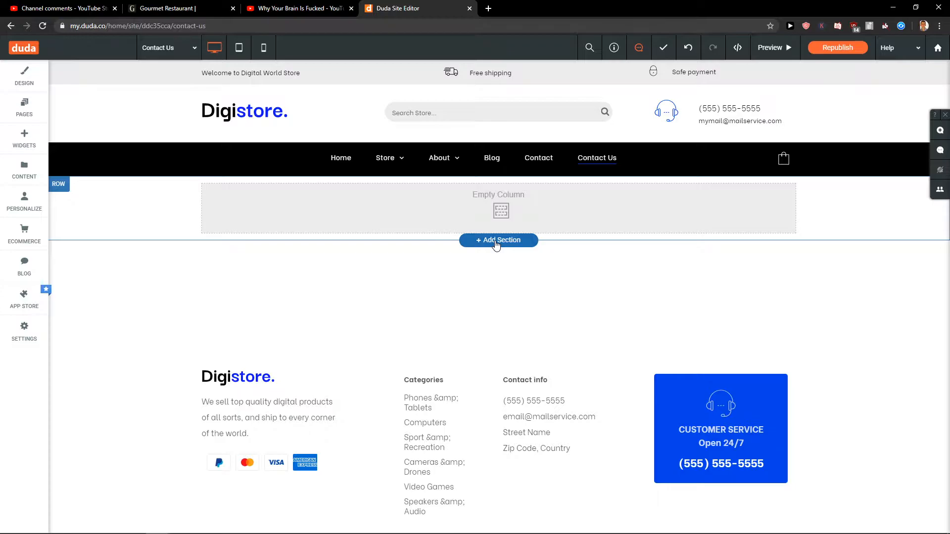
pyautogui.click(498, 240)
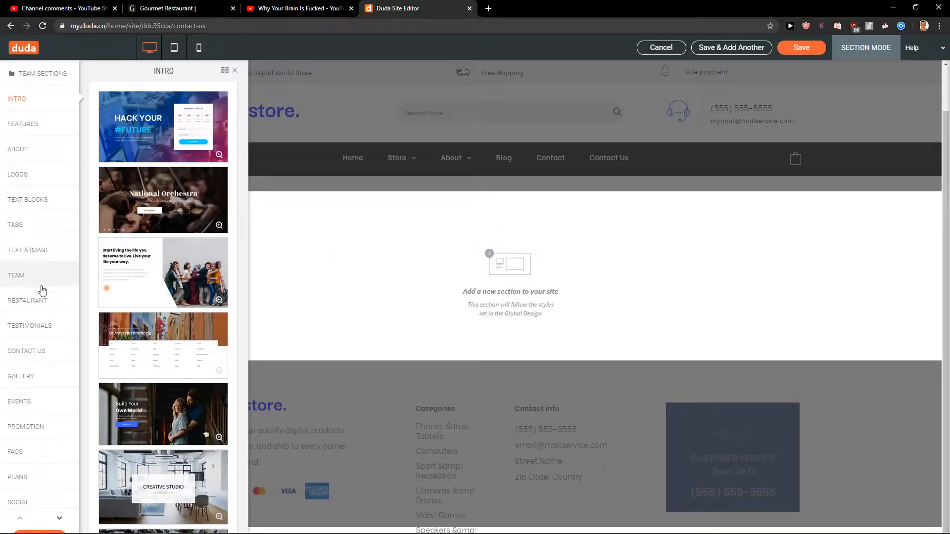
pyautogui.click(18, 149)
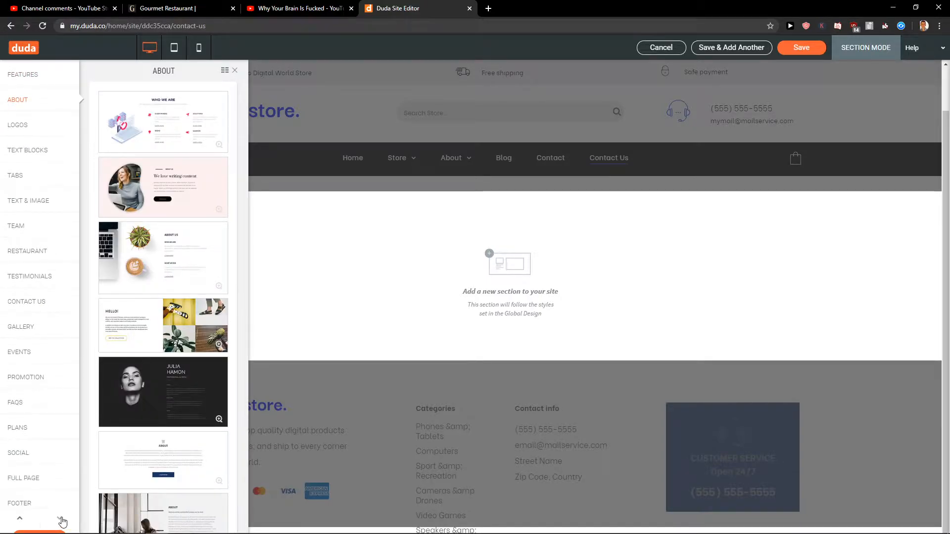
pyautogui.click(25, 377)
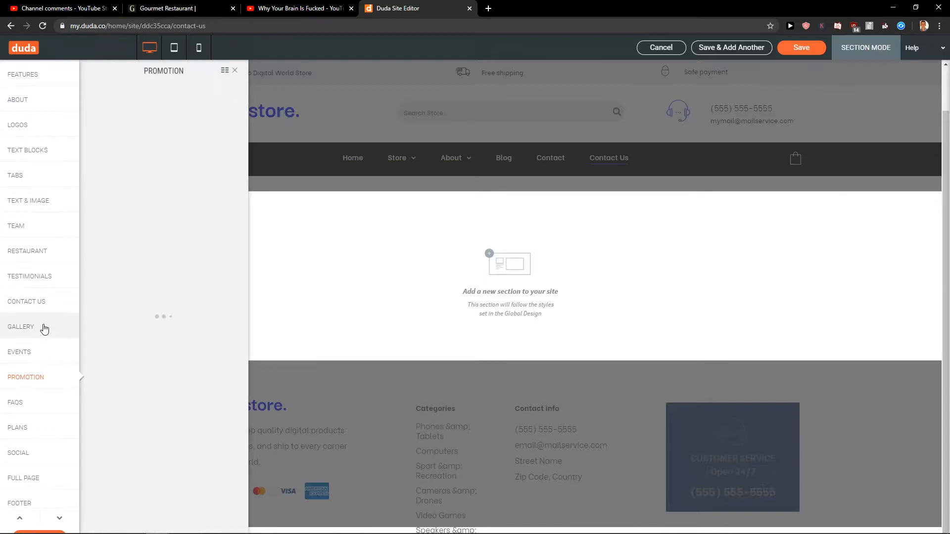
pyautogui.click(26, 301)
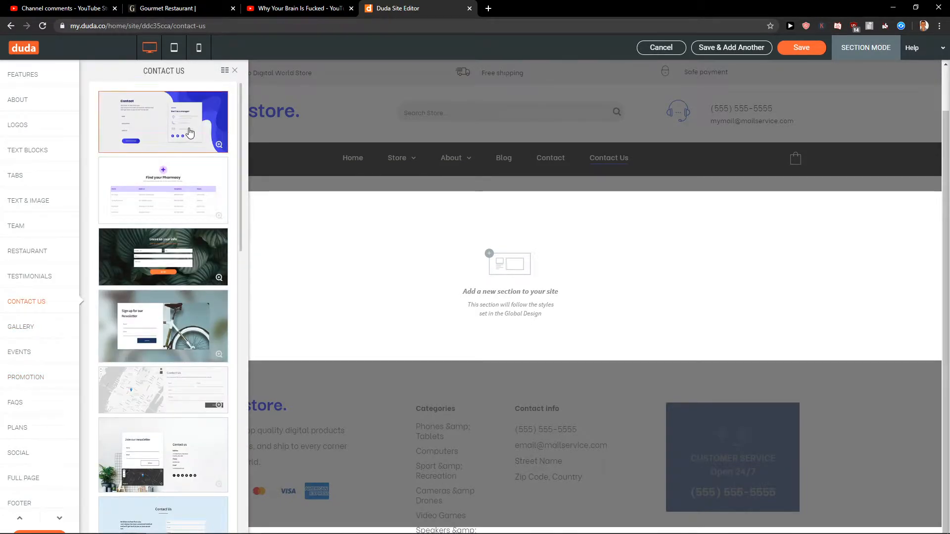
# Preview contact designs and save the 'Send us a Message' form-with-map layout.
pyautogui.click(163, 122)
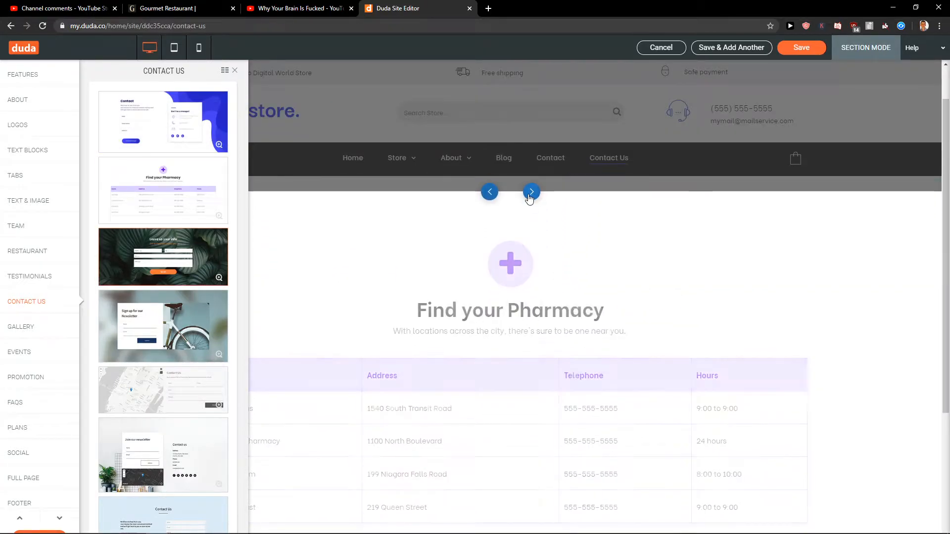
pyautogui.click(531, 192)
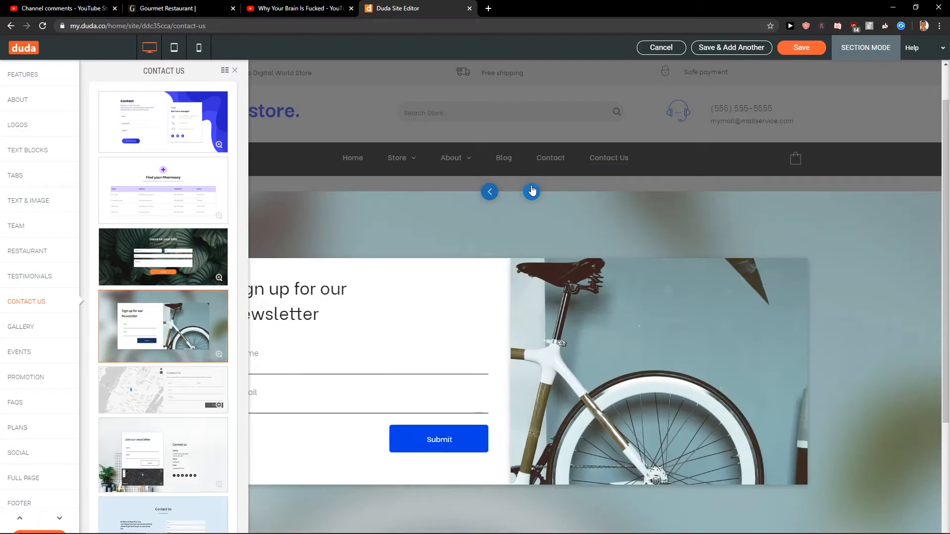
pyautogui.click(531, 191)
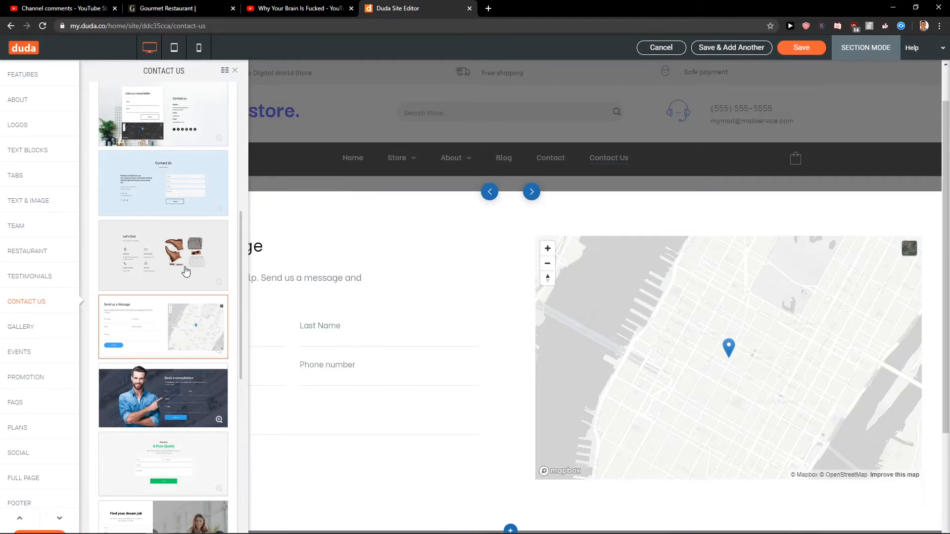
pyautogui.click(163, 254)
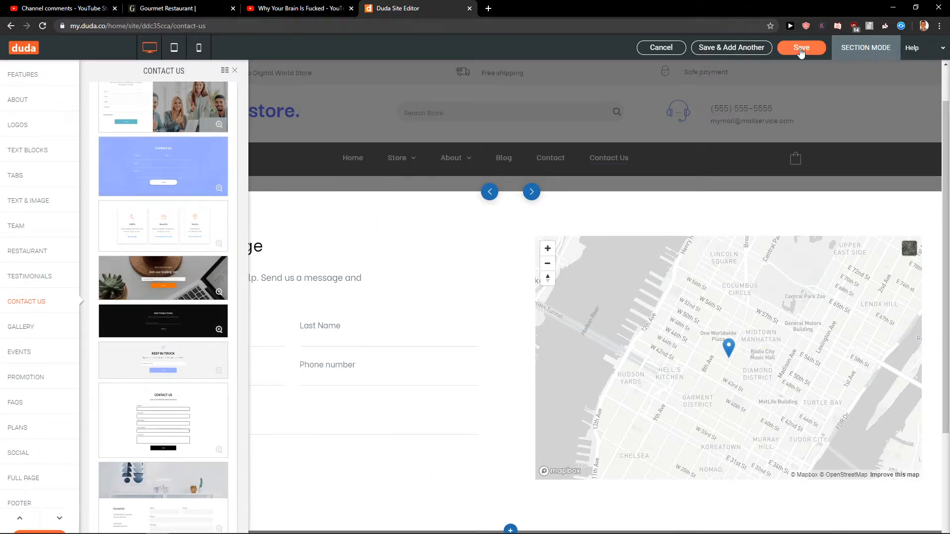
pyautogui.click(801, 48)
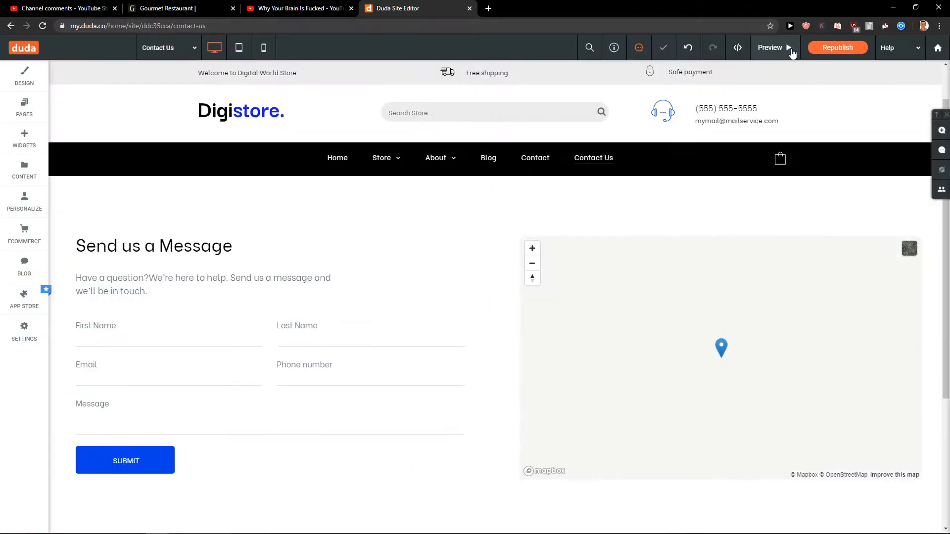
# Open the contact form's Form Items: First Name, Last Name, Email, Phone number, Message.
pyautogui.scroll(-3)
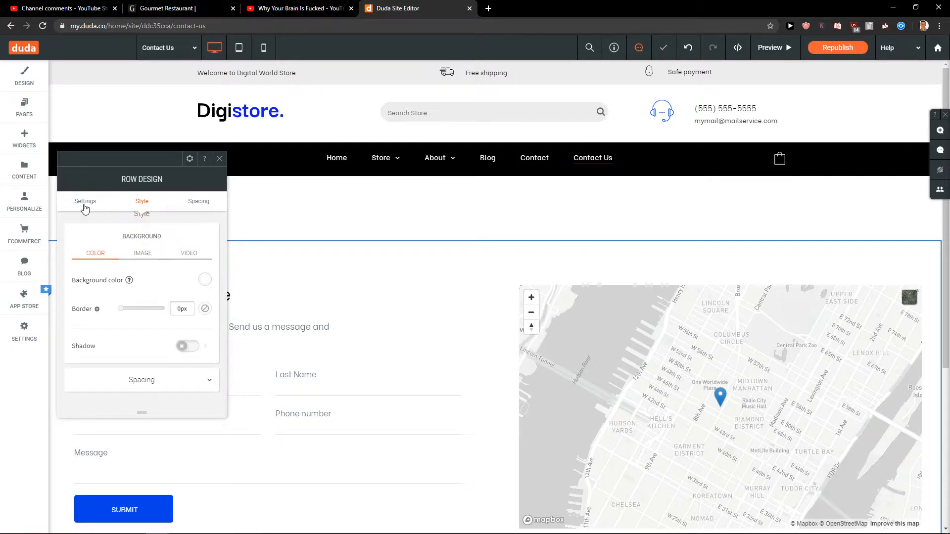
pyautogui.click(198, 202)
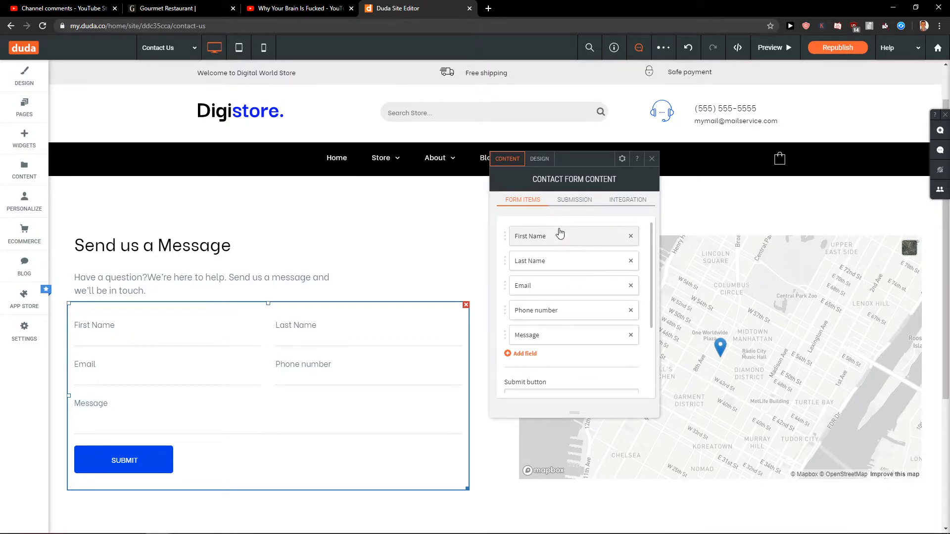
# Scroll the Form Items list and switch to the form's Submission settings.
pyautogui.moveTo(560, 236); pyautogui.dragTo(560, 261)
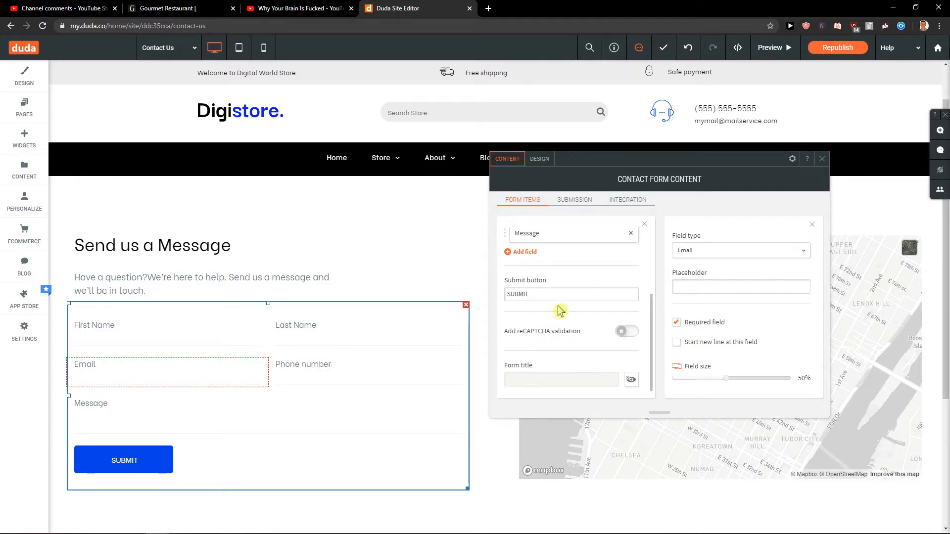
pyautogui.click(574, 199)
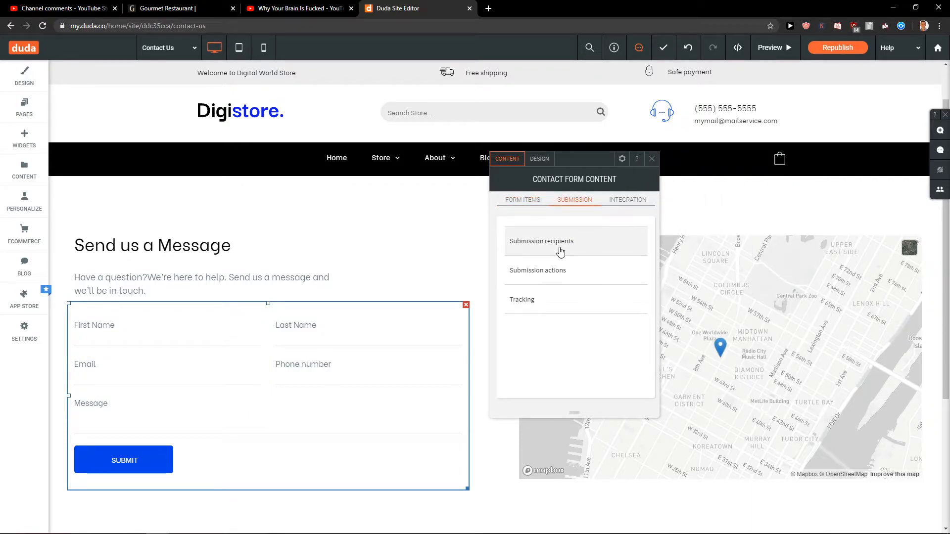
# Review recipients, submission actions, tracking and Integration options, then return to Form Items.
pyautogui.click(541, 240)
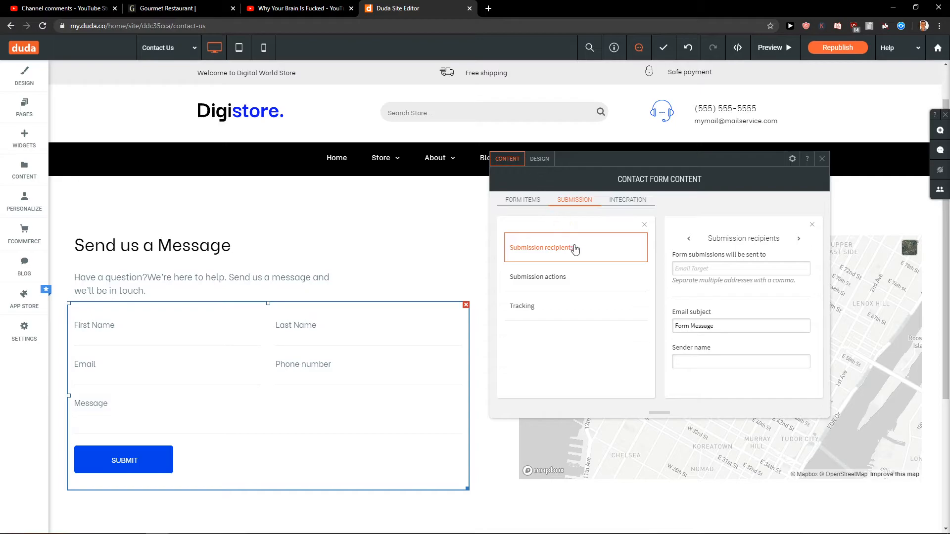
pyautogui.click(537, 277)
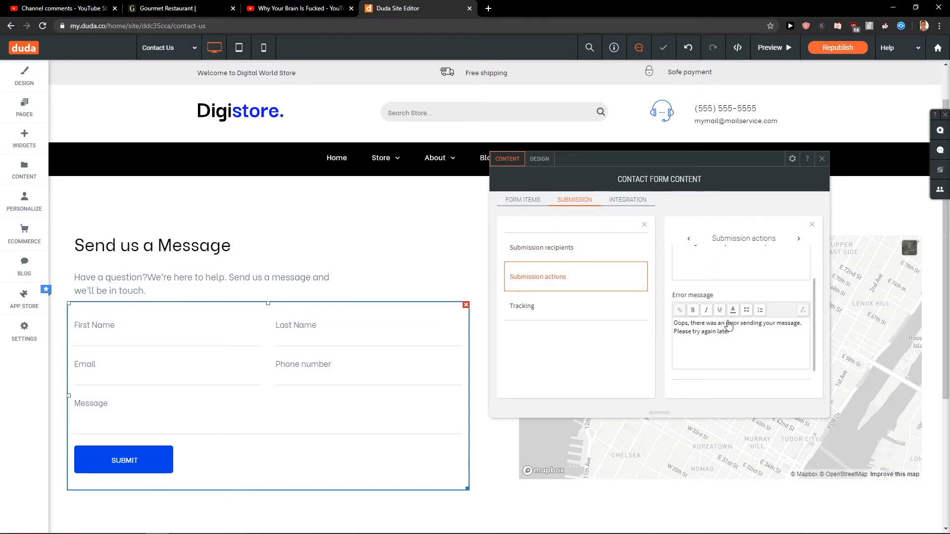
pyautogui.click(521, 305)
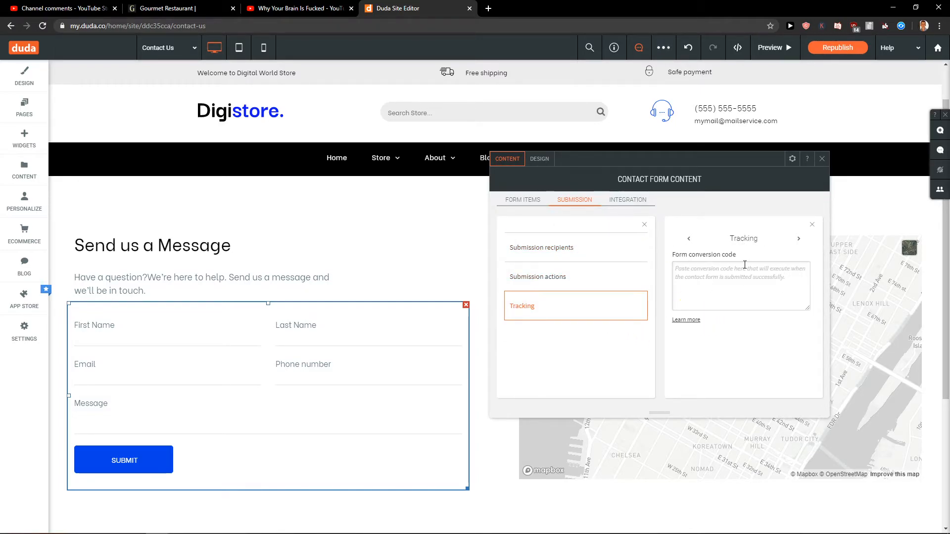
pyautogui.click(626, 199)
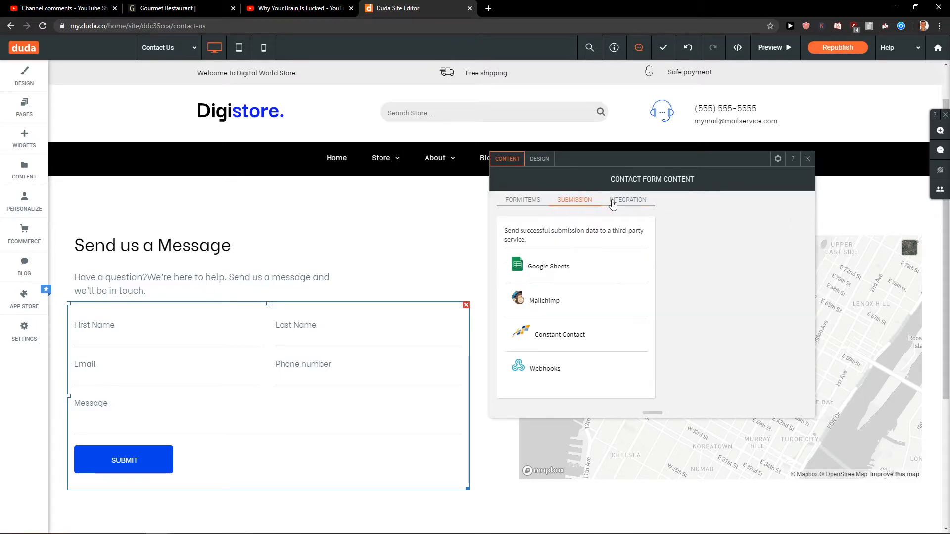
pyautogui.click(628, 199)
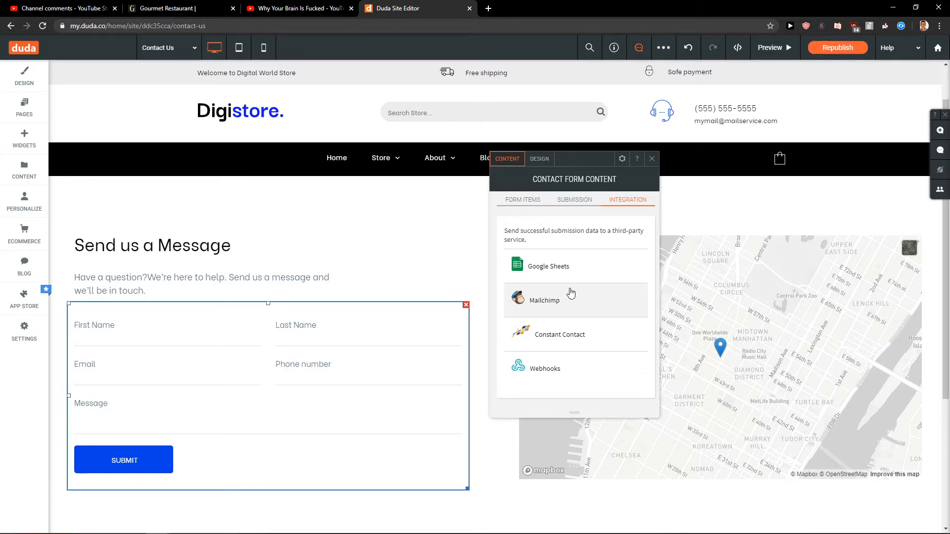
pyautogui.click(522, 199)
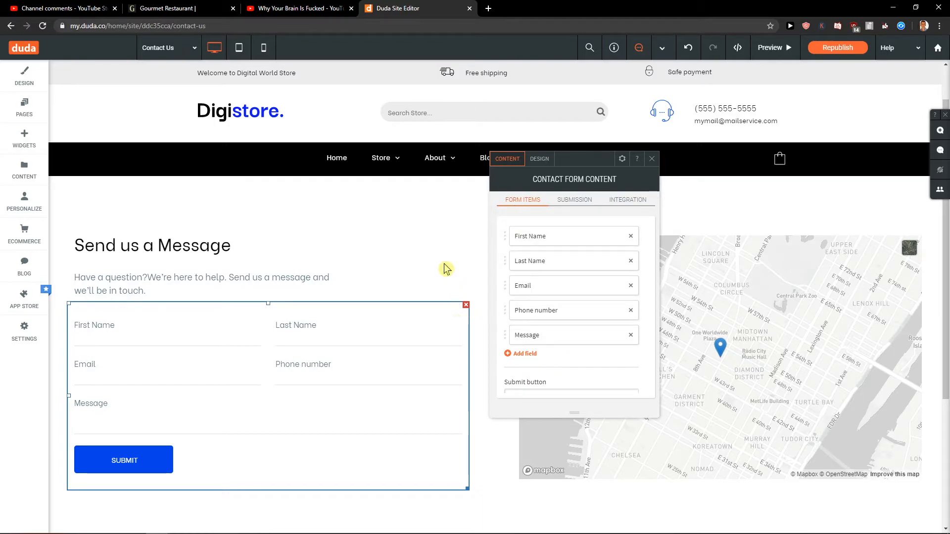
# Close the form settings, inspect the lower Contact Us form, then close its panel.
pyautogui.click(652, 159)
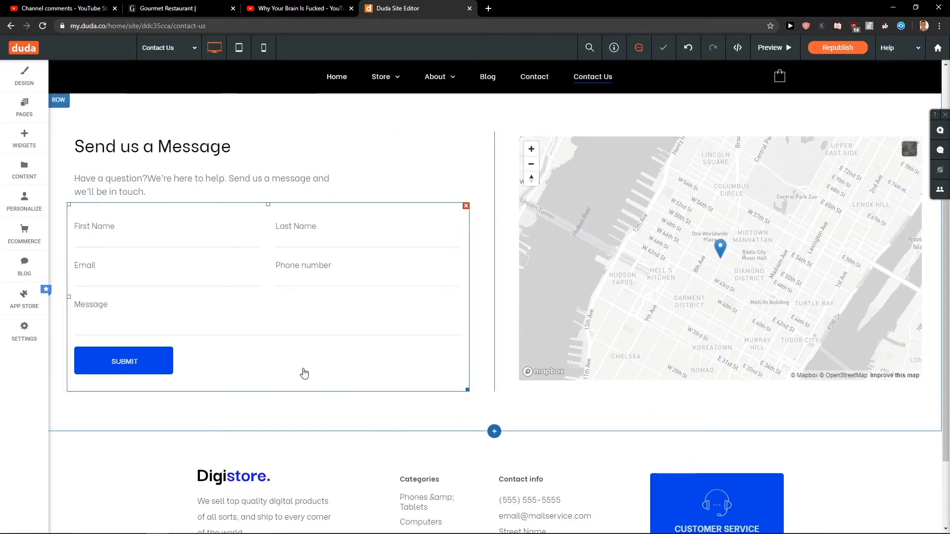
pyautogui.click(24, 138)
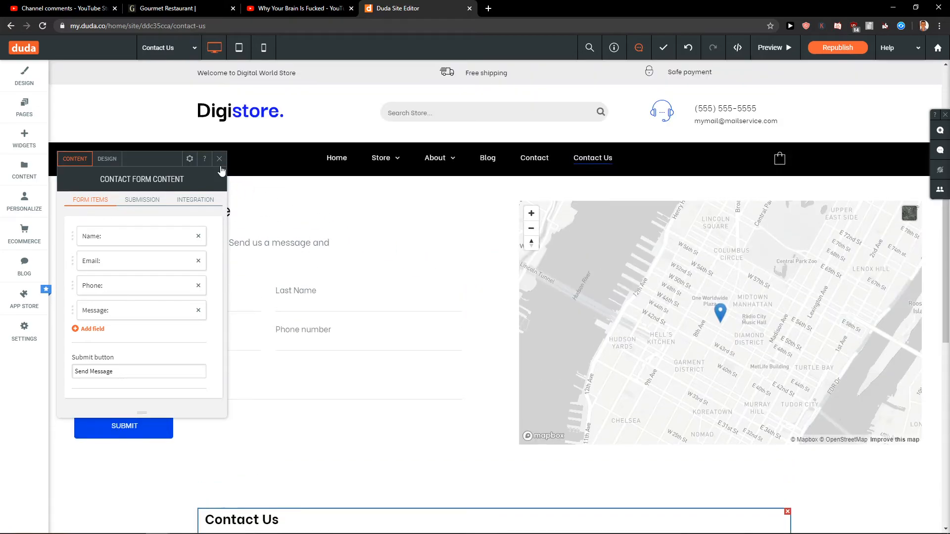
pyautogui.click(220, 159)
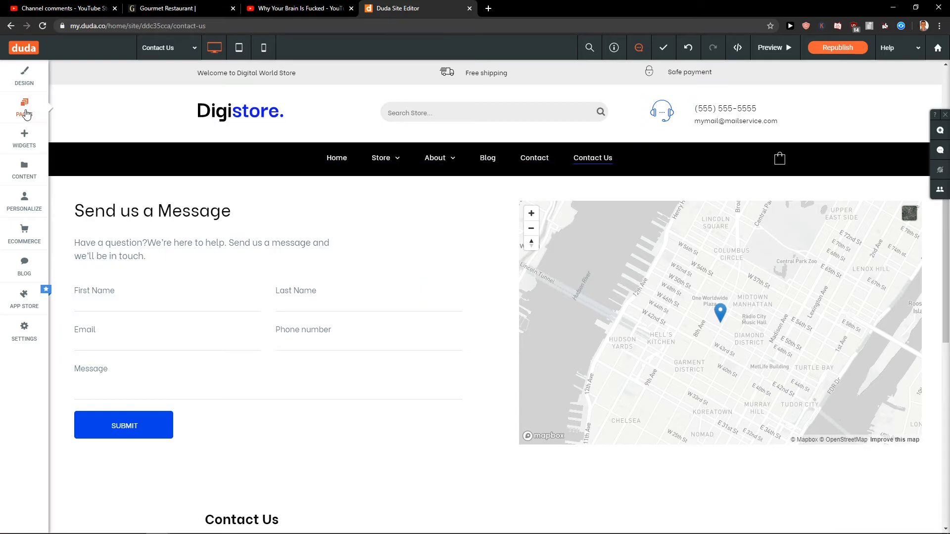
# Create a second 'Contact Us' page from the contact template.
pyautogui.click(24, 108)
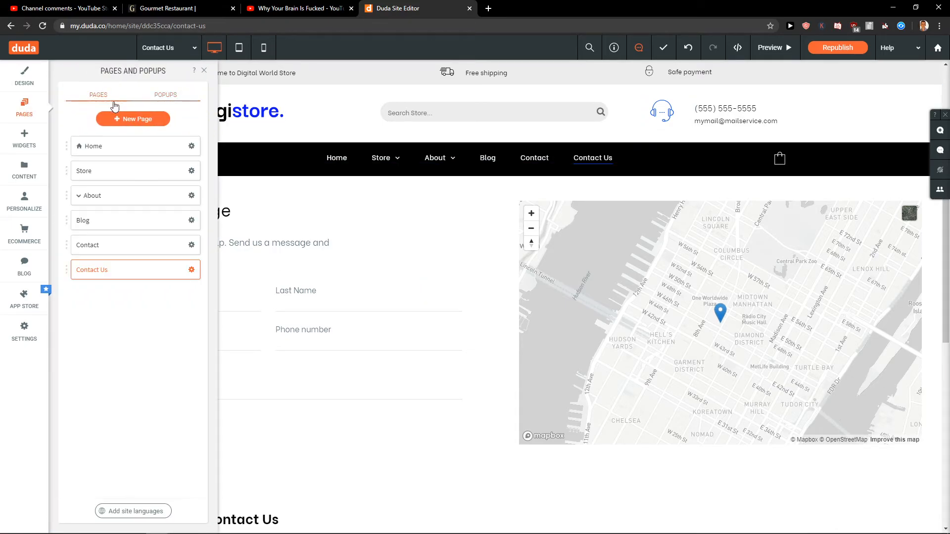
pyautogui.click(133, 118)
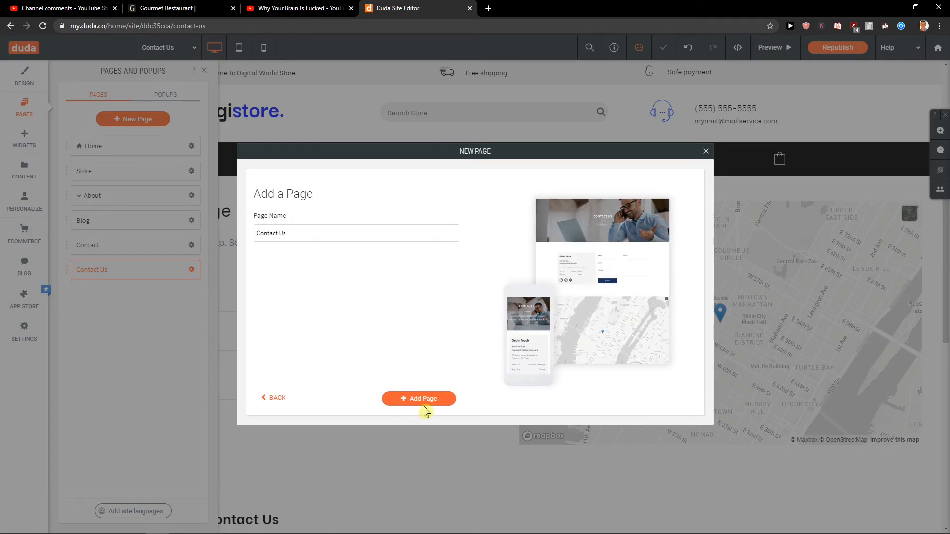
pyautogui.click(418, 397)
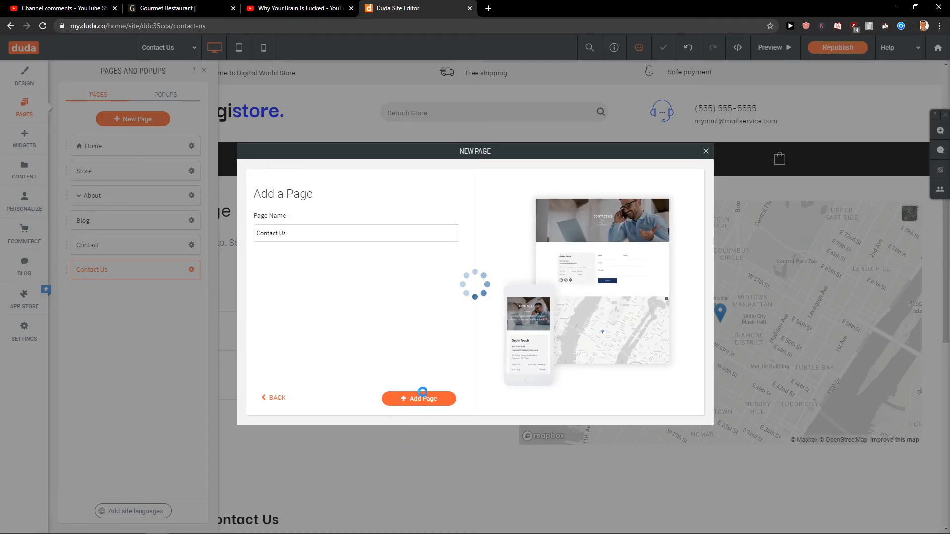